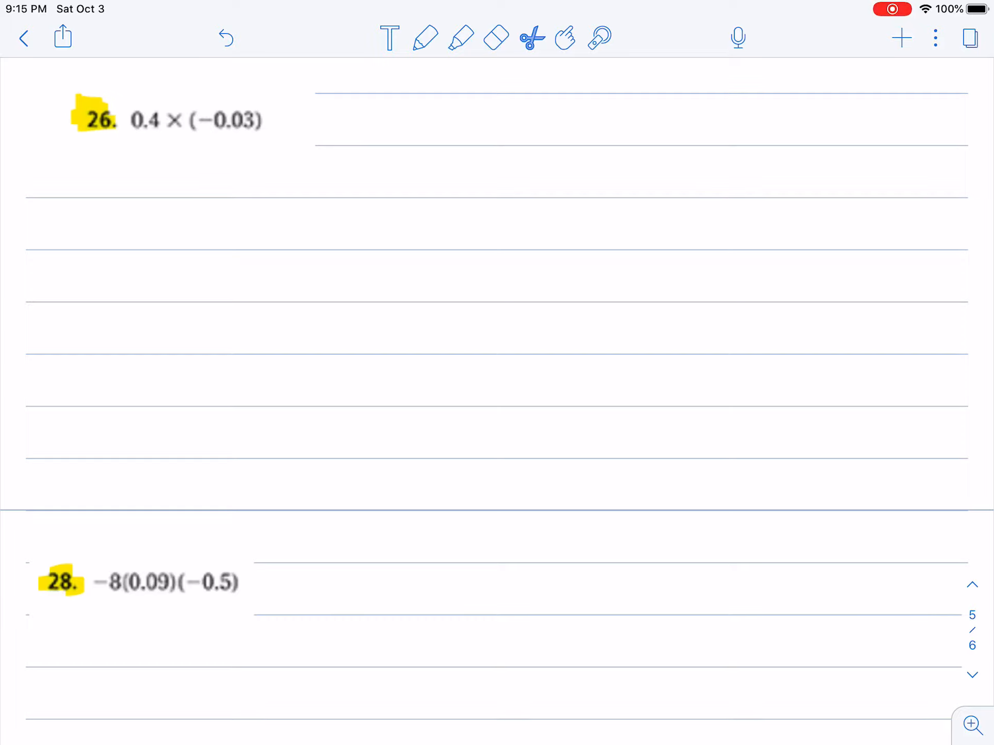
# - Highlight 0.4 in green and −0.03 in red, and draw an answer box with a minus sign
pyautogui.click(461, 38)
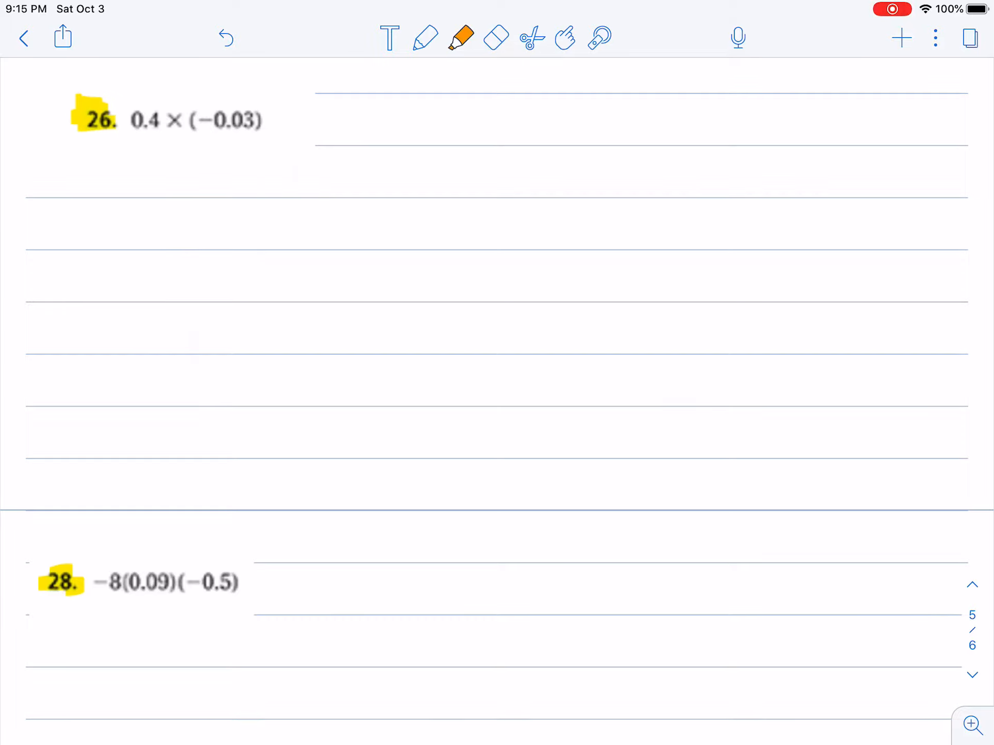
pyautogui.click(461, 38)
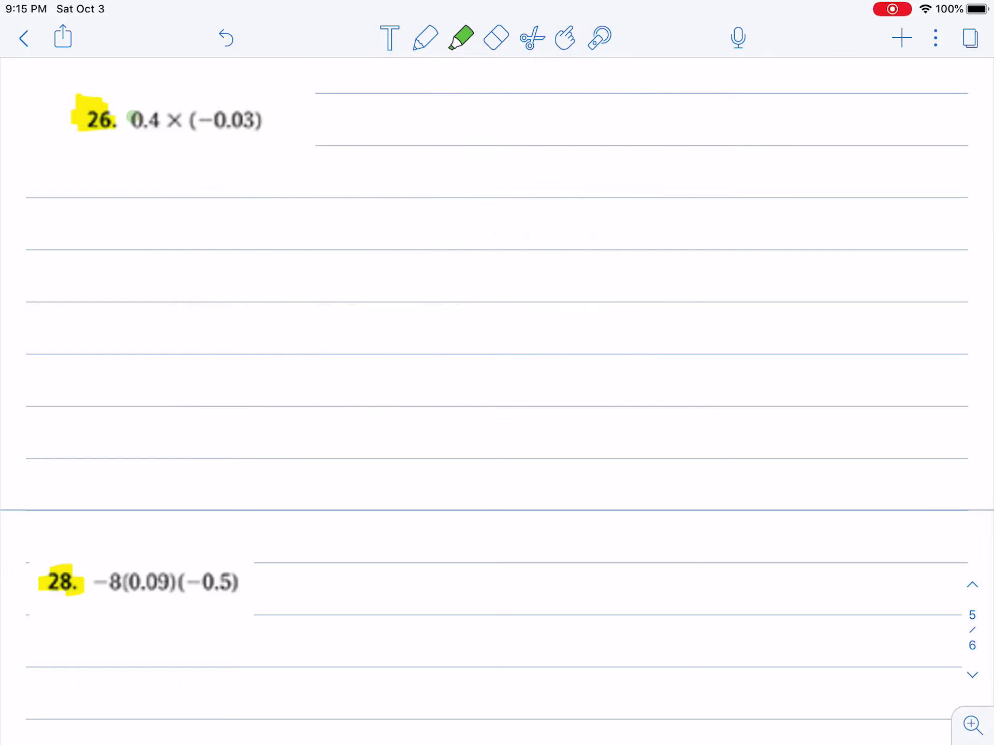
pyautogui.click(461, 37)
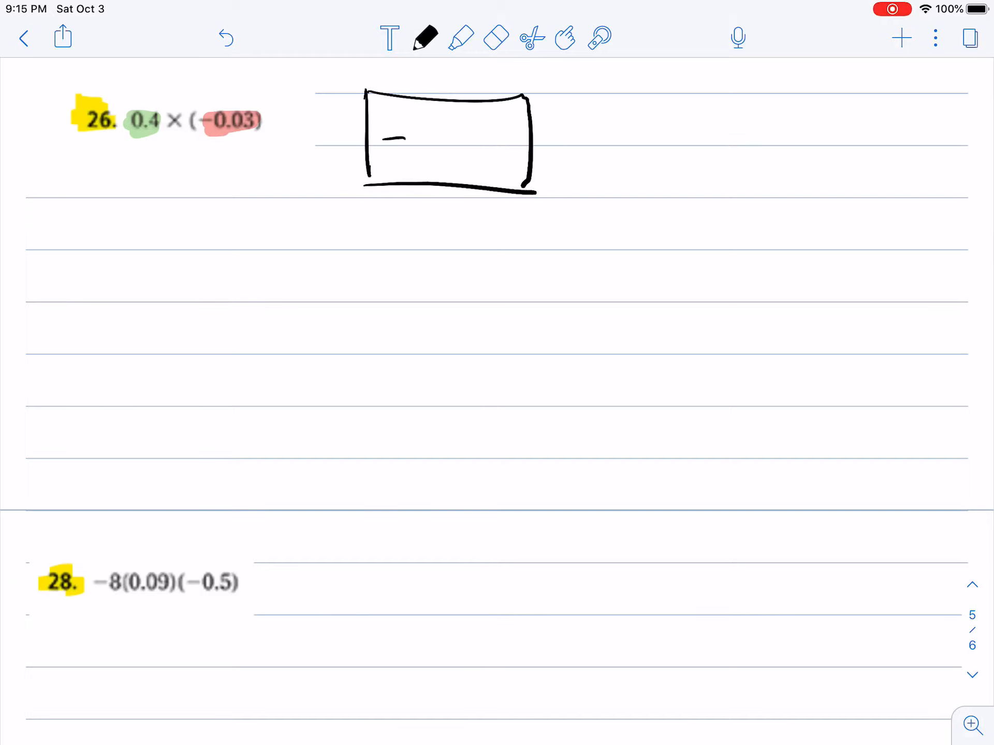
# - Handwrite 0.4 over 0.03 in black ink with a multiplication dot and underline
pyautogui.click(424, 38)
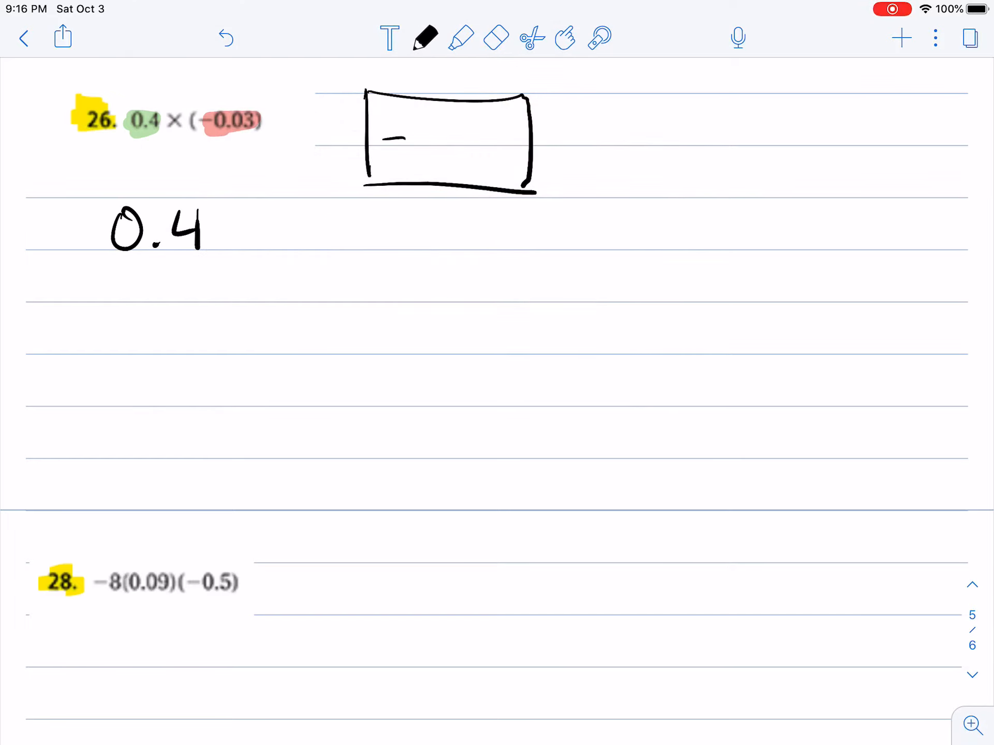
pyautogui.click(47, 276)
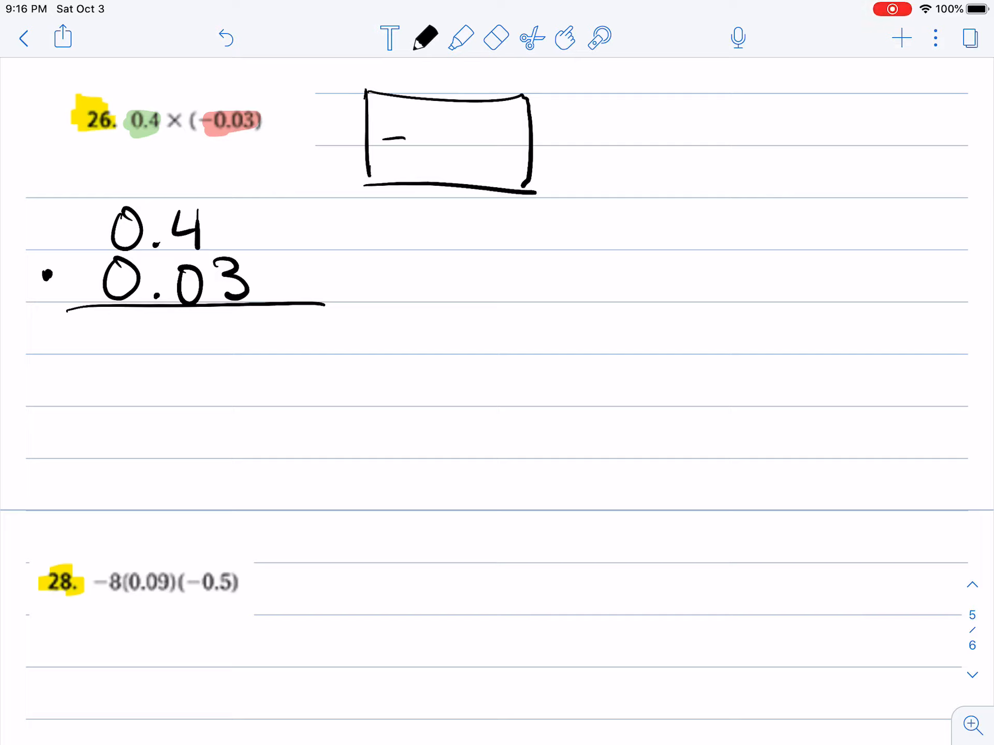
pyautogui.click(461, 38)
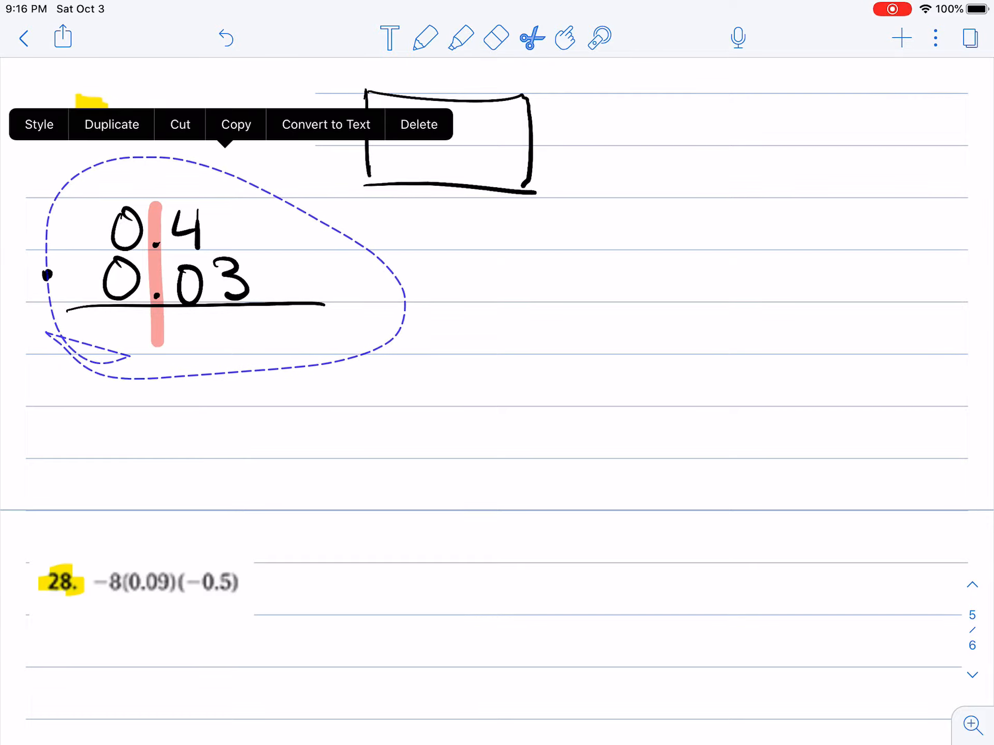
# - Delete the misaligned work and rewrite 0.03 over 0.4, right-aligned, with a line beneath
pyautogui.click(325, 125)
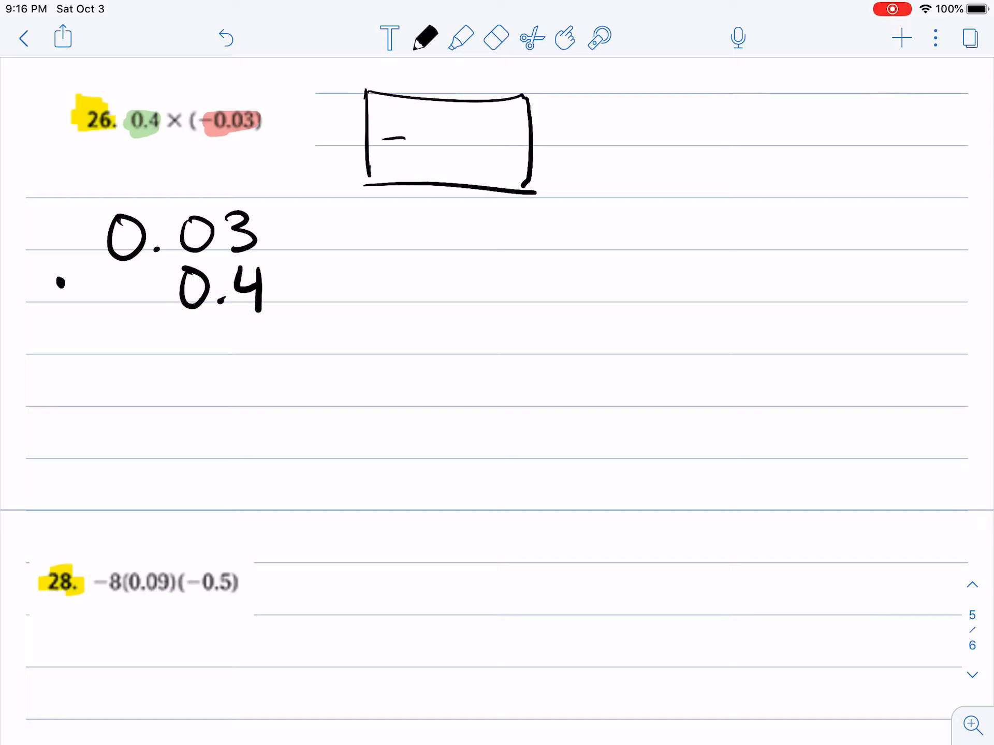
pyautogui.click(424, 38)
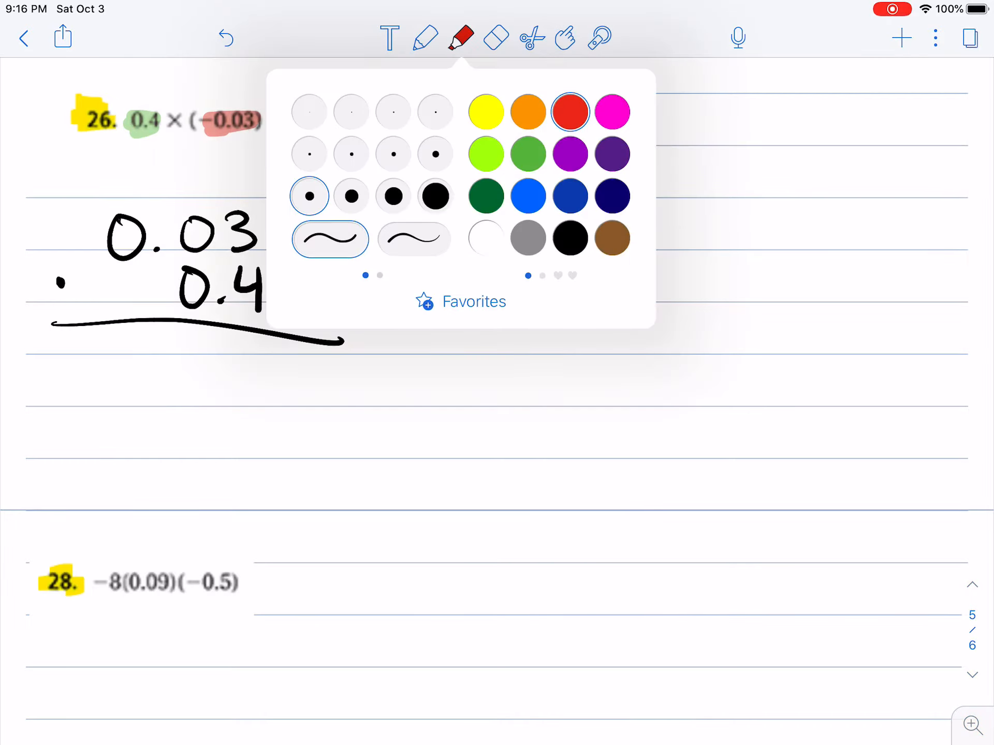
pyautogui.click(461, 38)
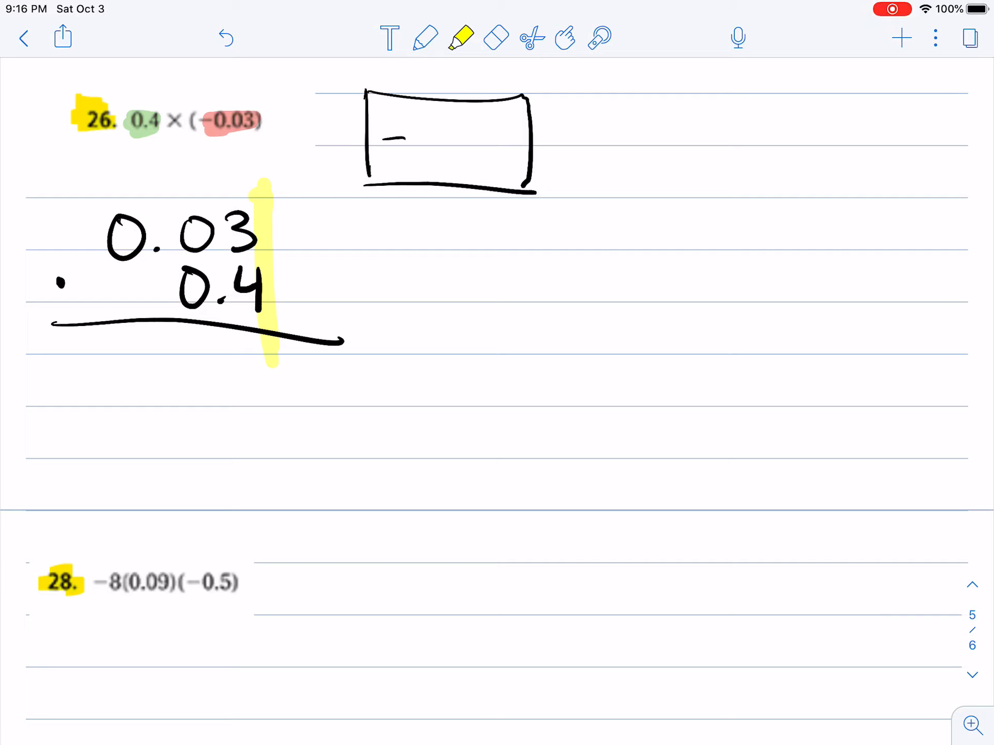
# - Erase the yellow strip, highlight the 4 in yellow, and write 12 beneath the line
pyautogui.click(495, 38)
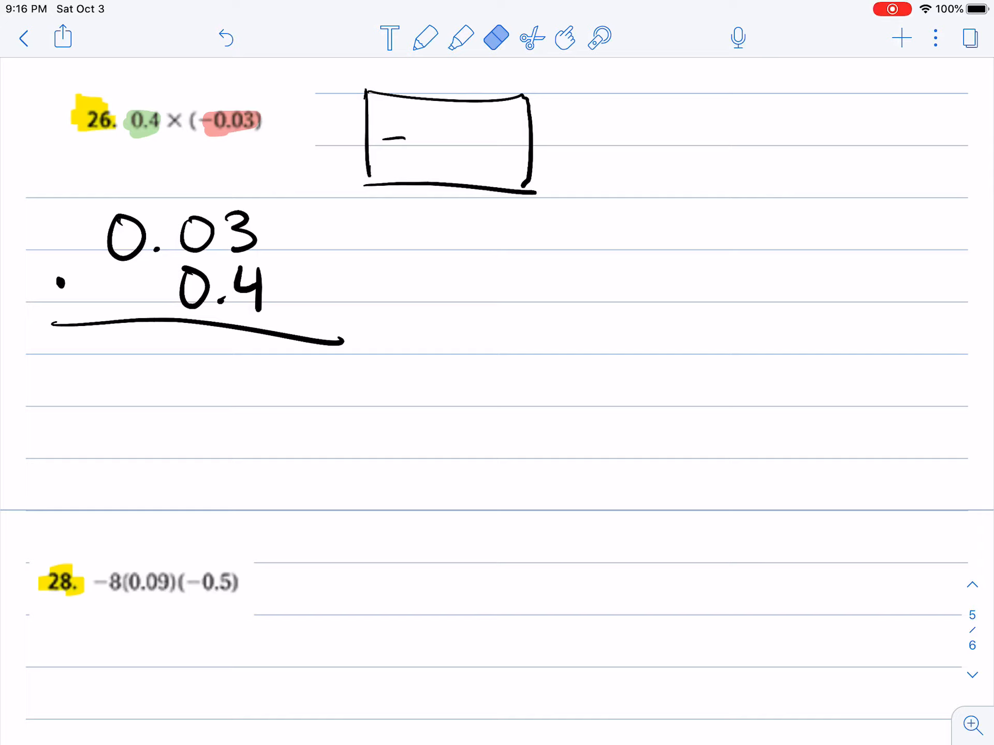
pyautogui.click(461, 37)
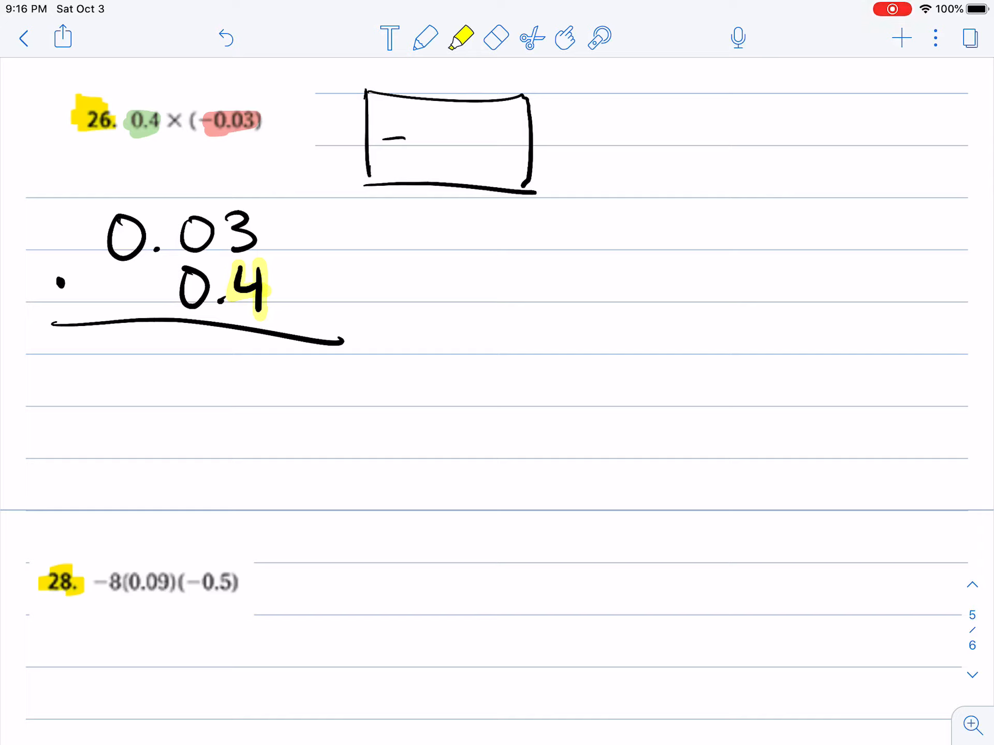
pyautogui.click(425, 37)
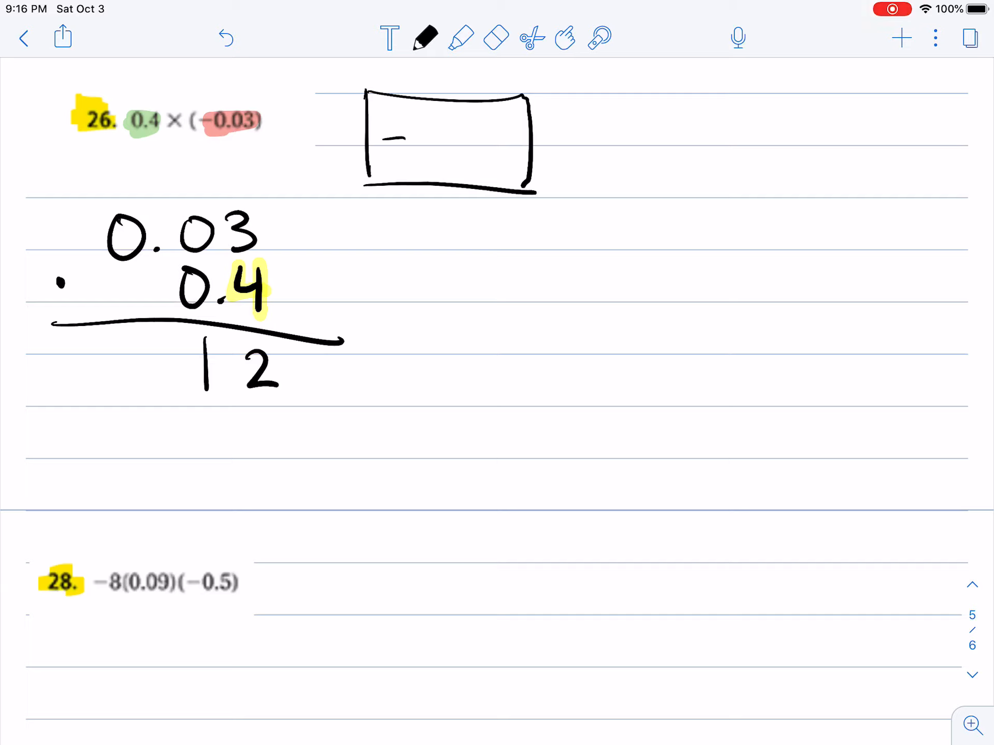
pyautogui.click(461, 38)
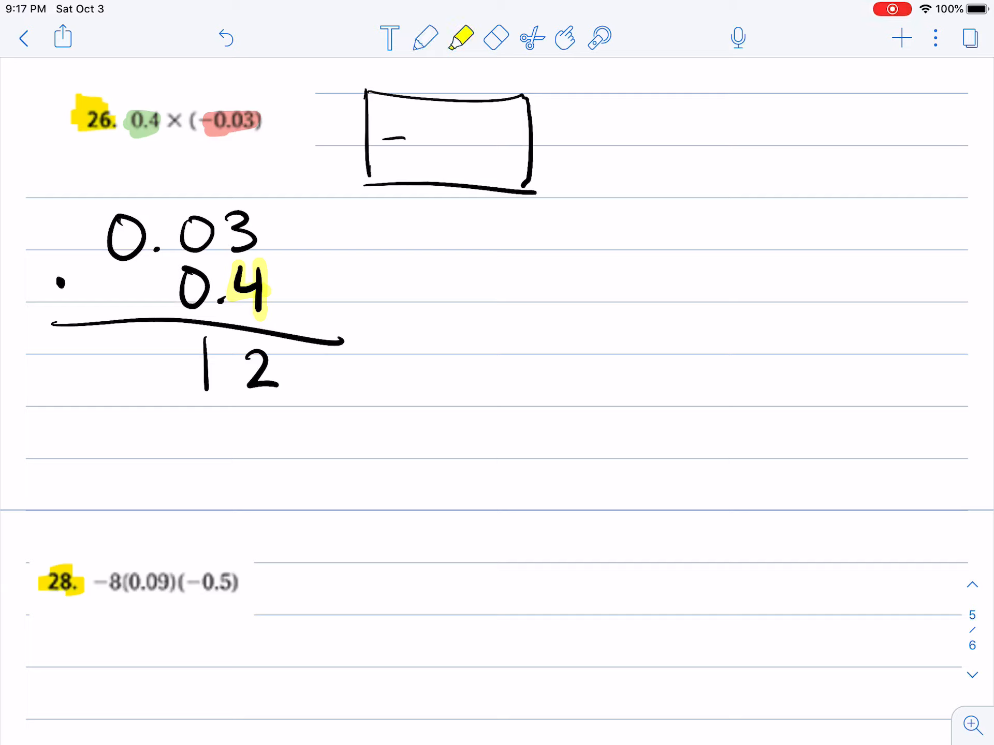
# - Highlight 03 and 4 in green, count three decimal places, and put a point before 12
pyautogui.click(496, 38)
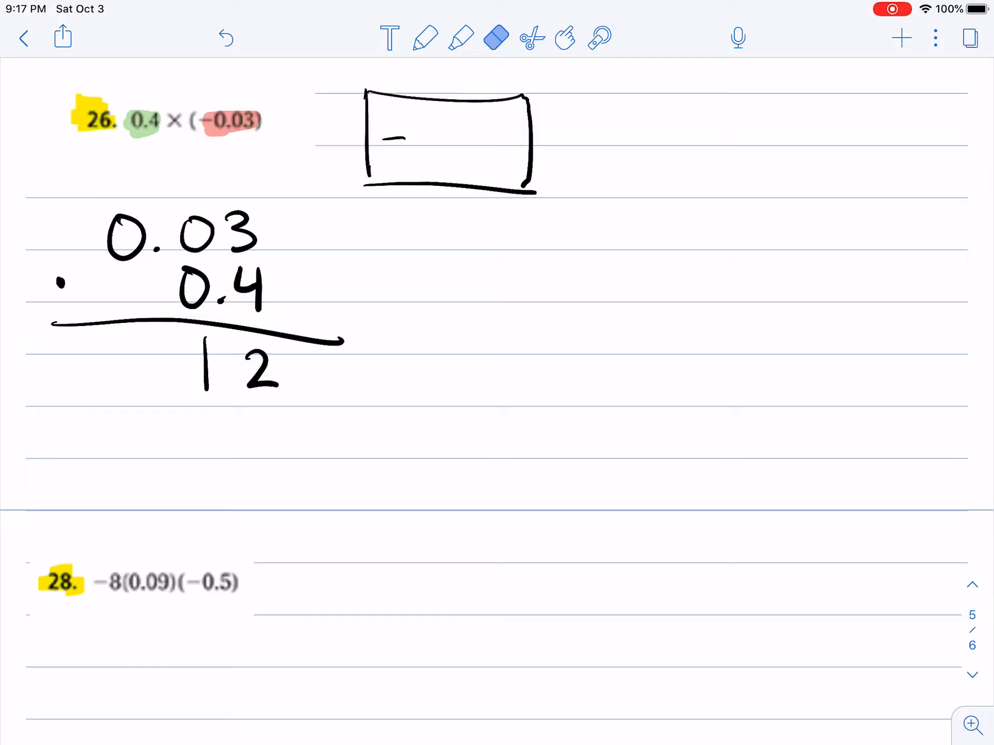
pyautogui.click(461, 37)
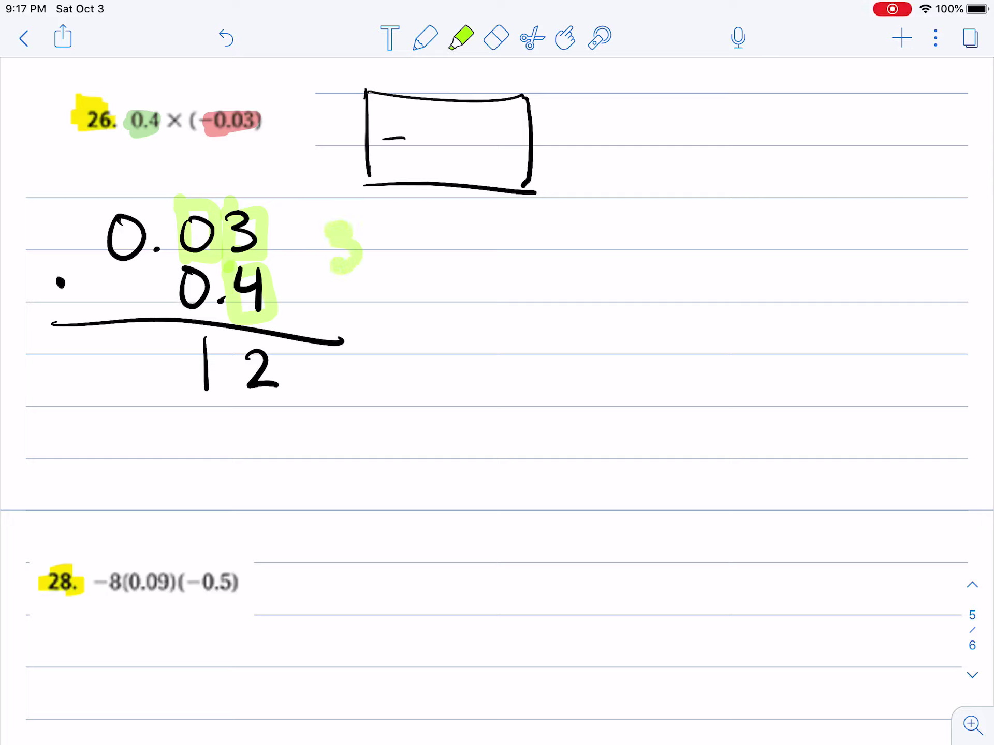
pyautogui.click(298, 385)
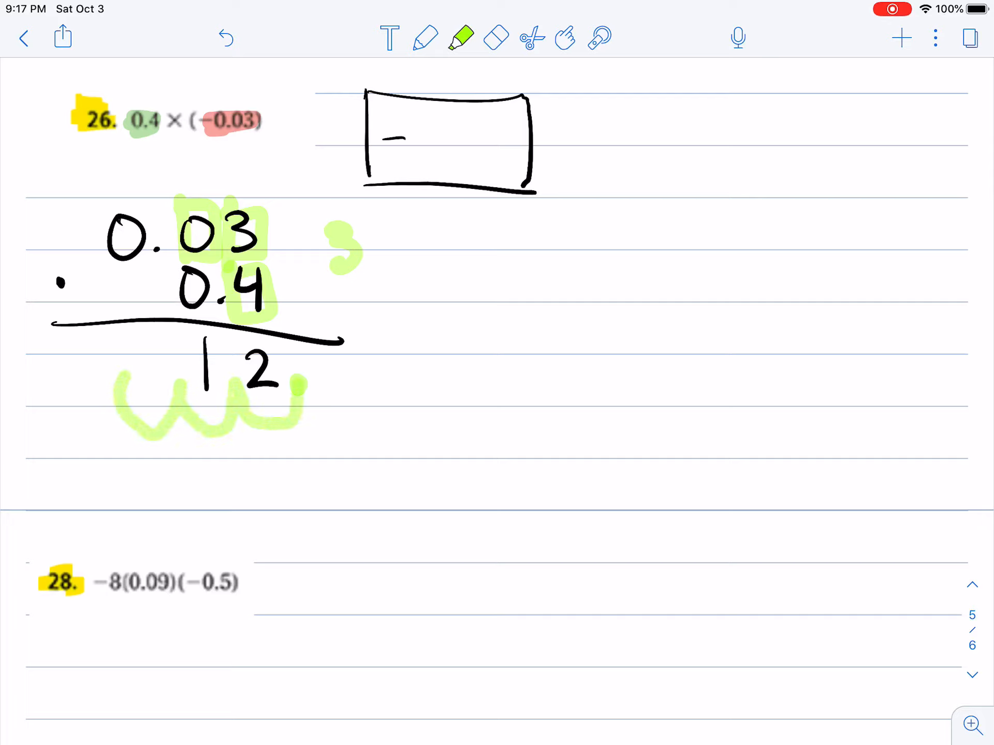
pyautogui.click(425, 38)
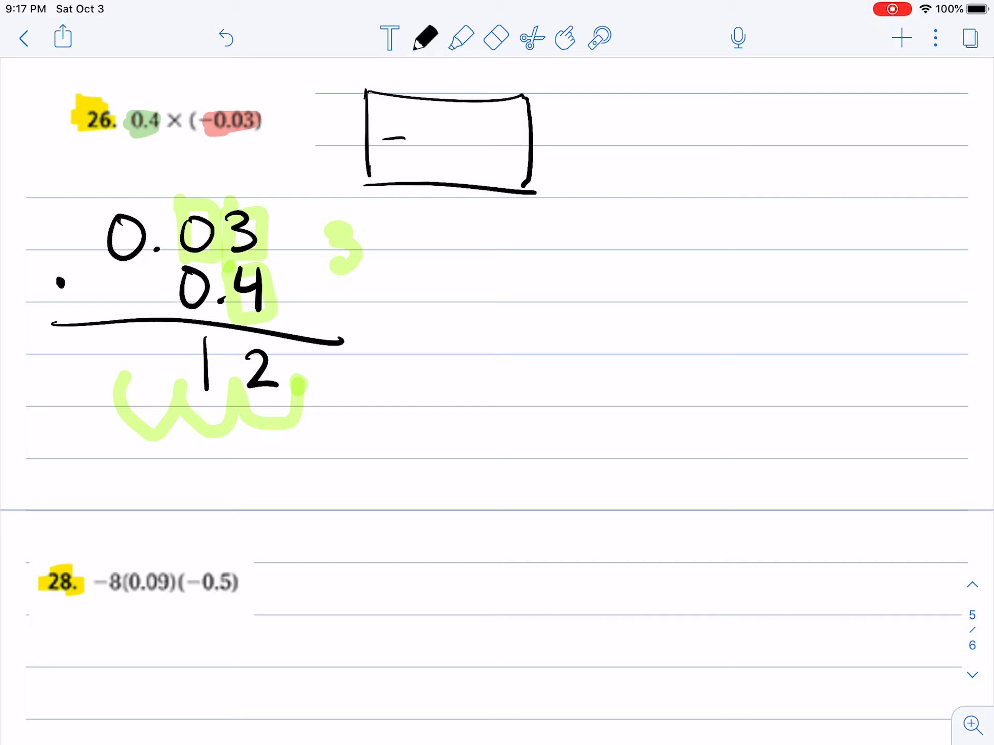
pyautogui.click(116, 383)
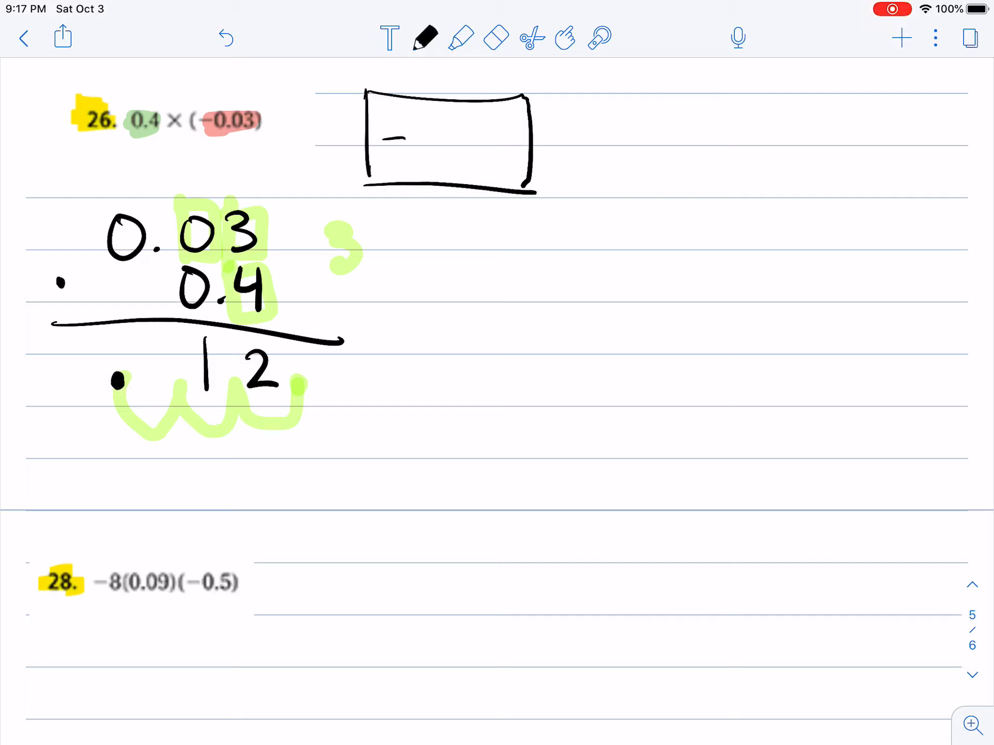